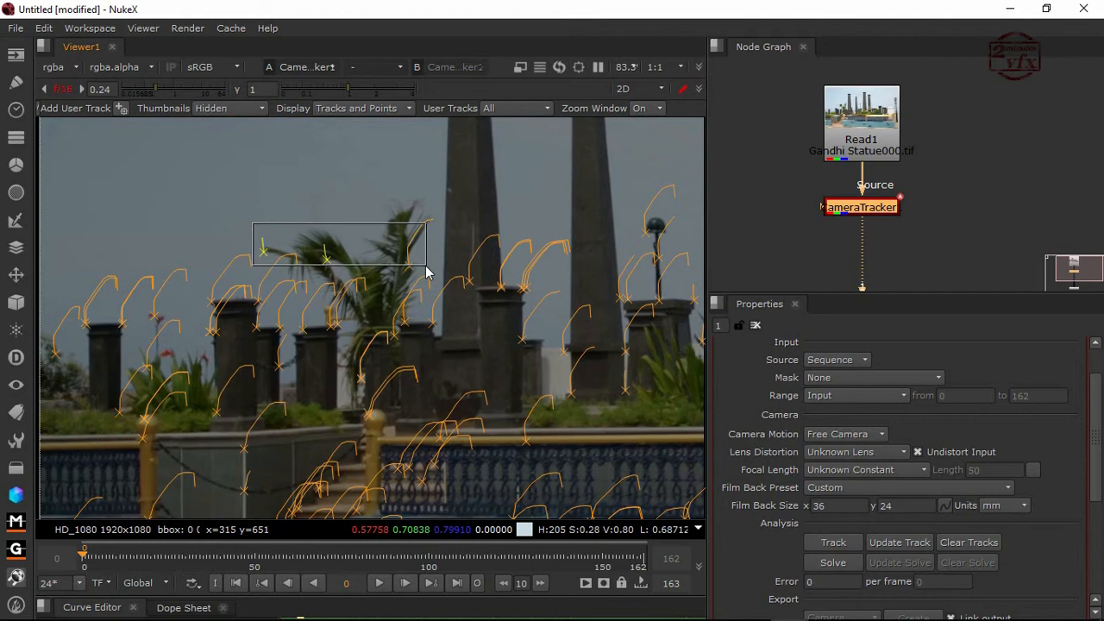
- Delete the first batch of stray feature tracks drifting on the palm tree
right_click(431, 273)
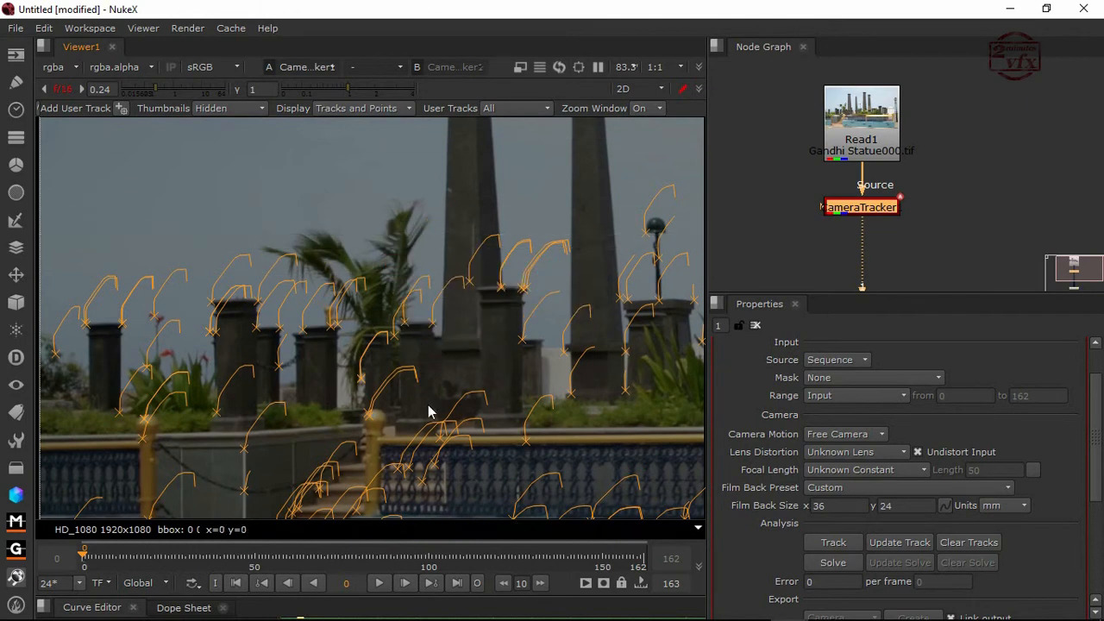
click(152, 555)
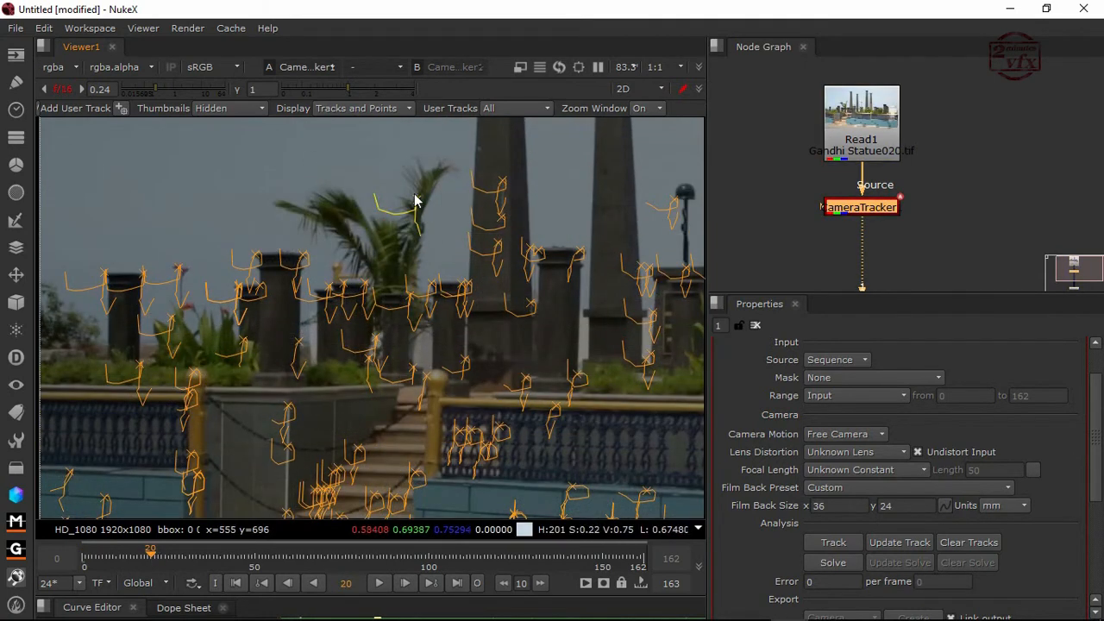
drag(152, 556, 186, 556)
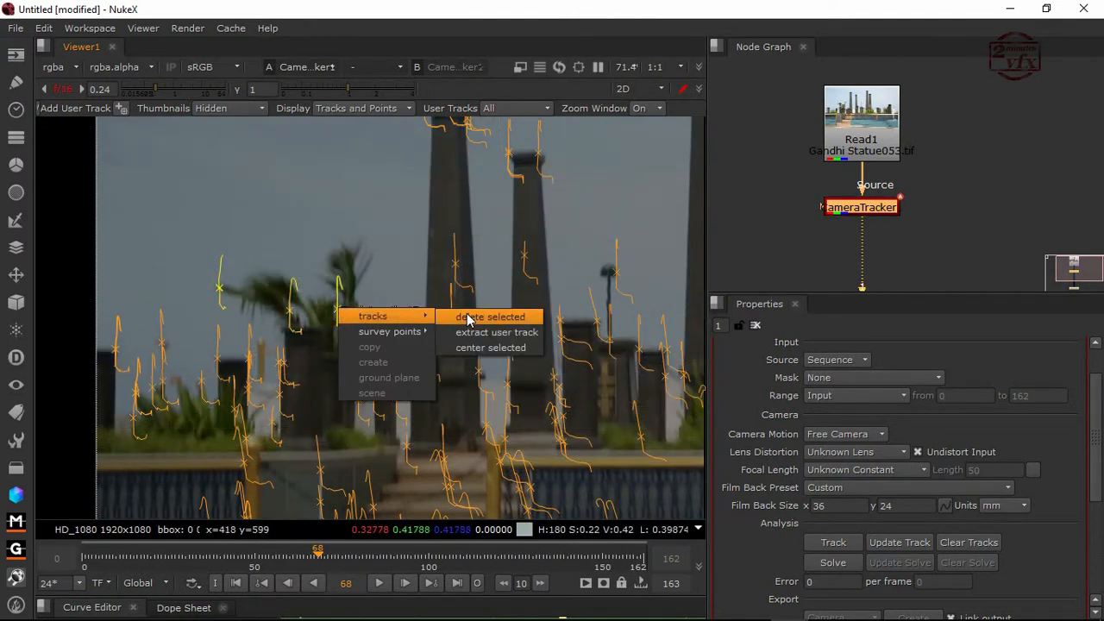
click(490, 318)
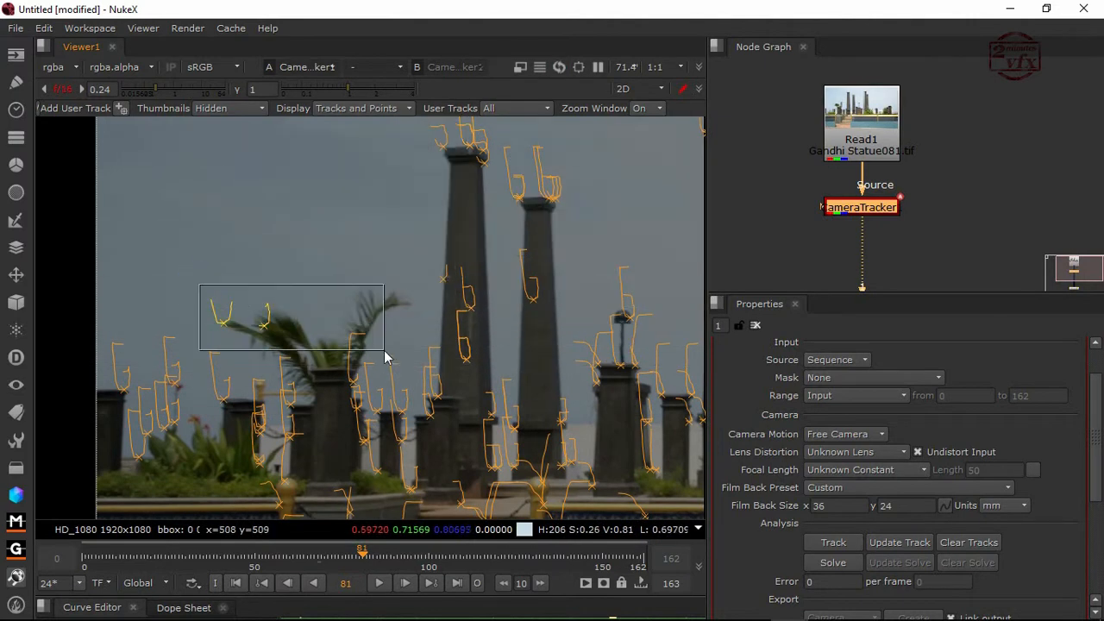
- Select more drifting tracks on the palm leaves and bring up their delete actions
click(387, 332)
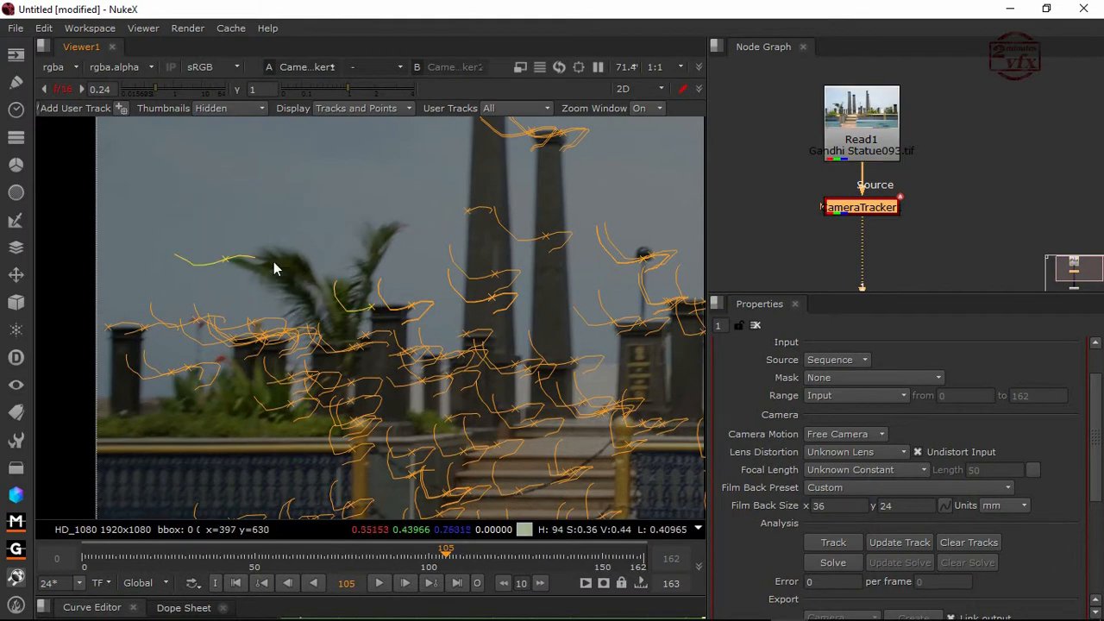
click(345, 262)
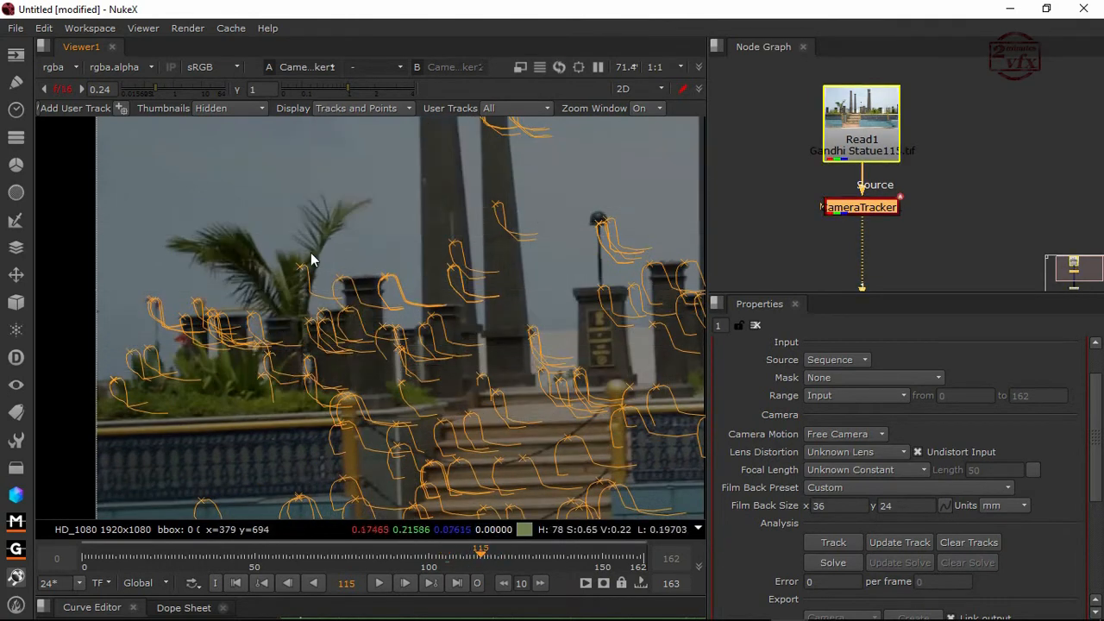
right_click(314, 260)
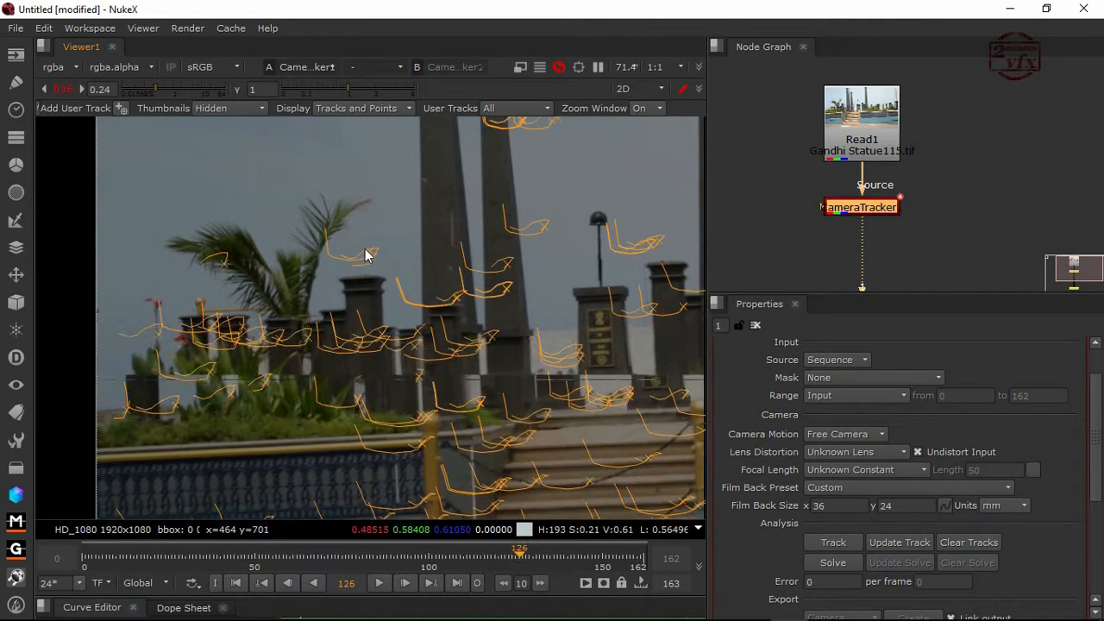
right_click(365, 250)
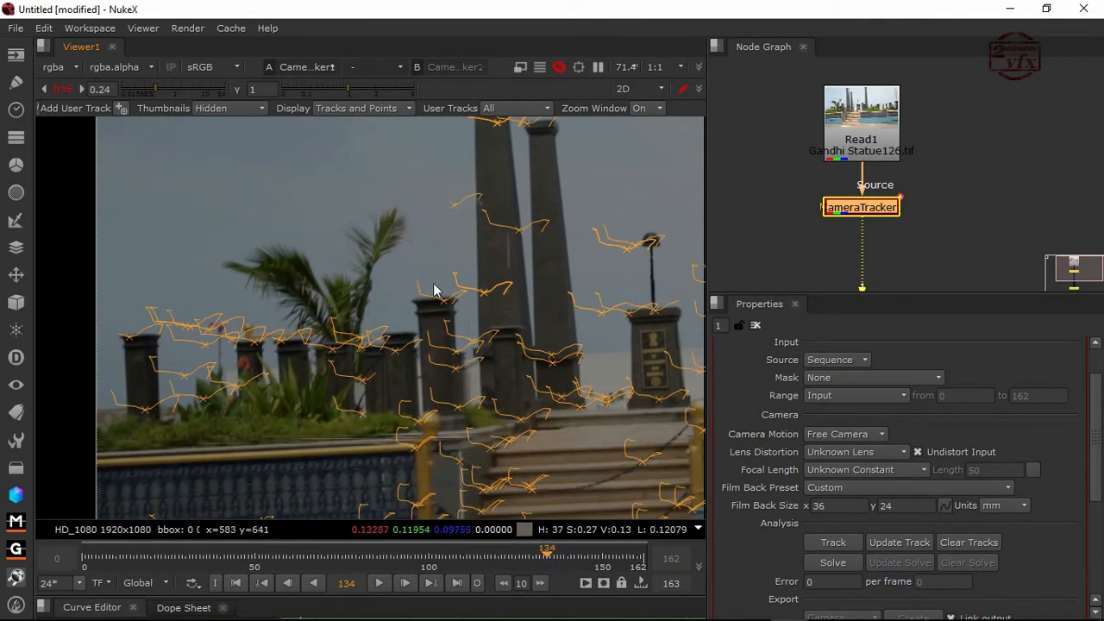
- Step through later frames and remove the unreliable tracks found there
drag(548, 559, 576, 559)
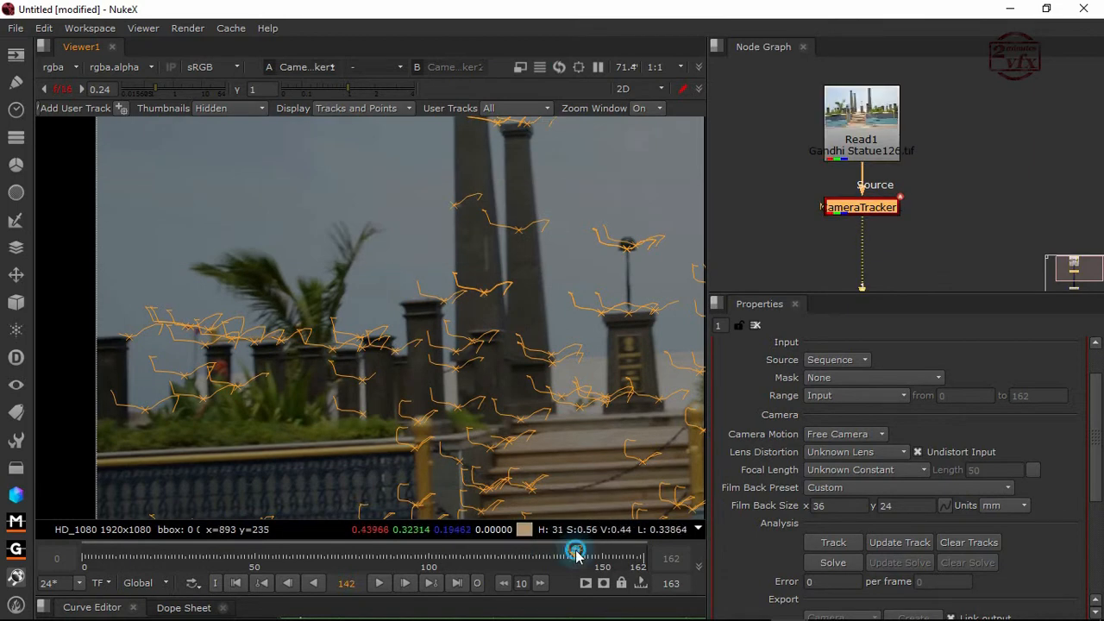
drag(577, 559, 625, 559)
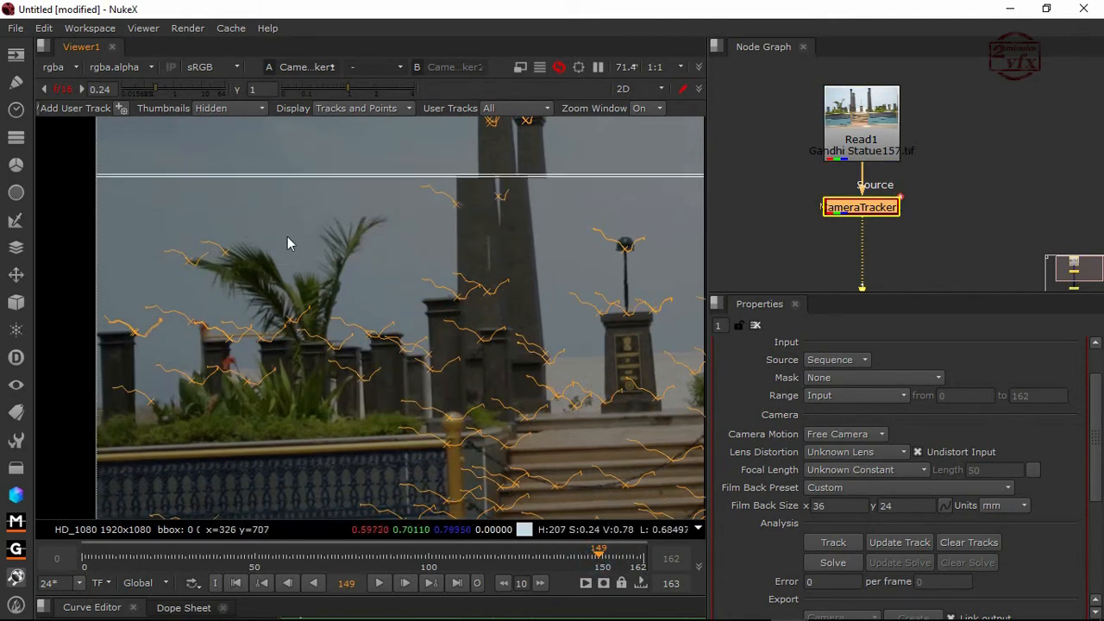
mouse_move(231, 269)
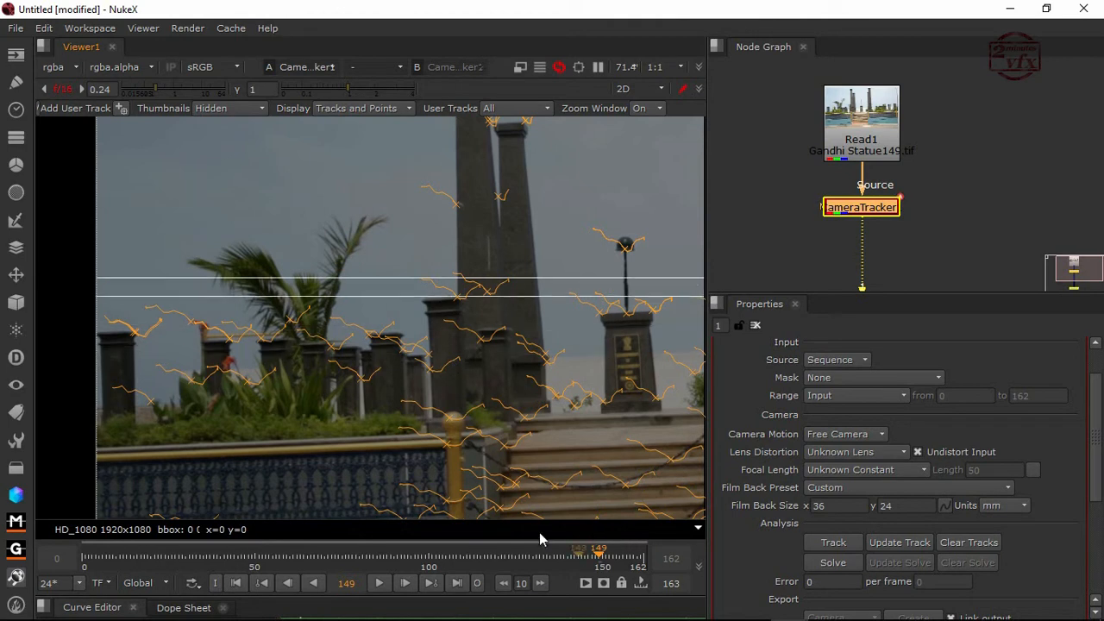
right_click(345, 329)
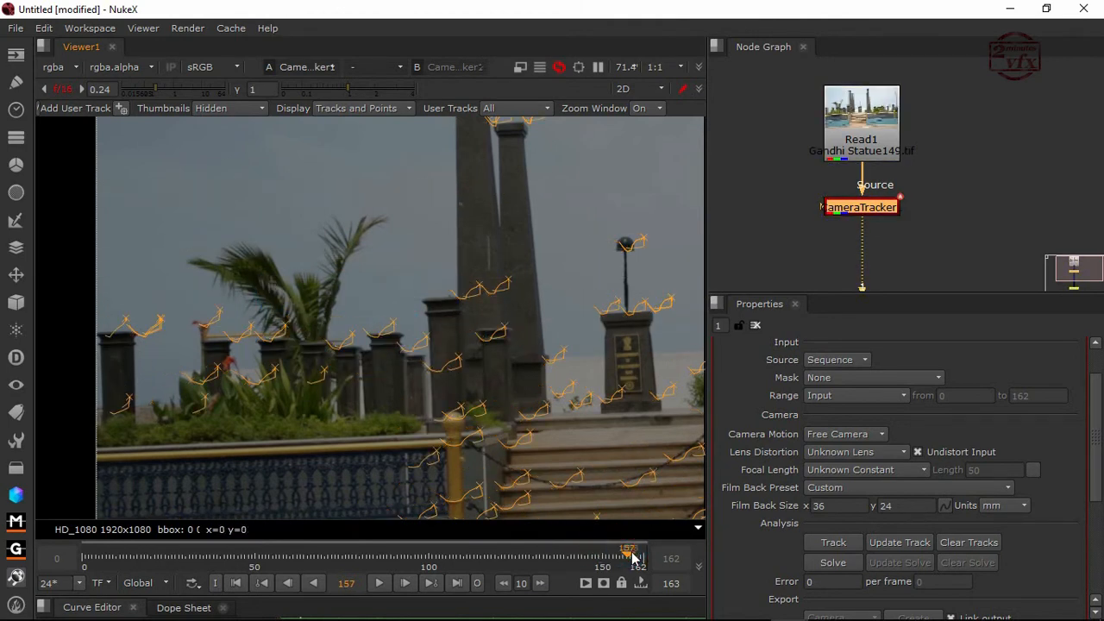
drag(628, 550, 587, 550)
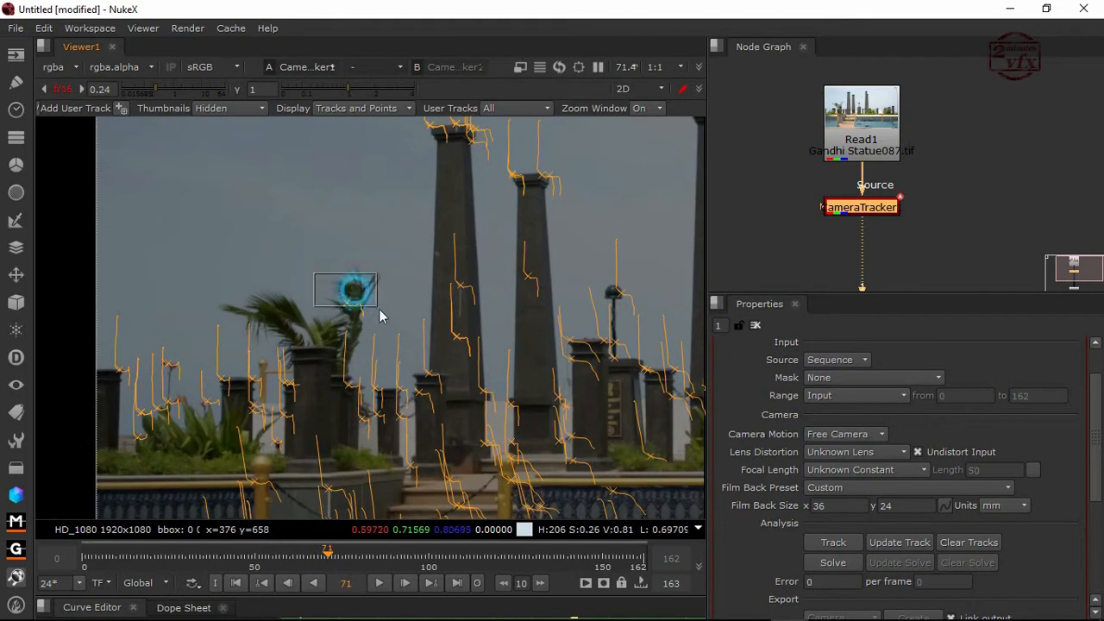
right_click(345, 310)
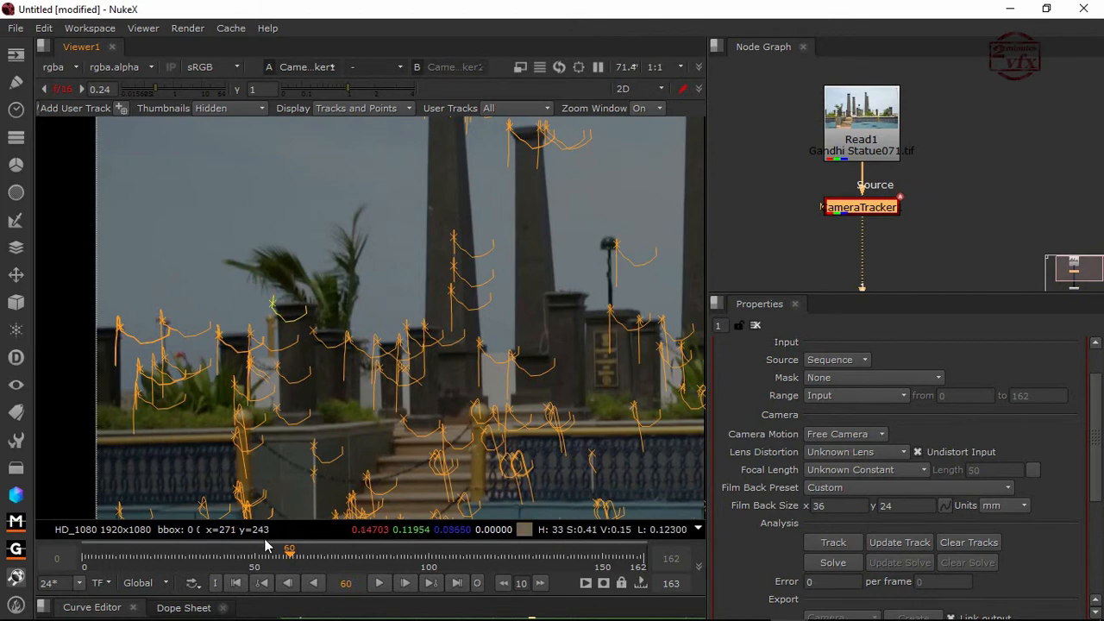
- Return toward the first frame and delete the remaining stray tracks
drag(290, 560, 197, 559)
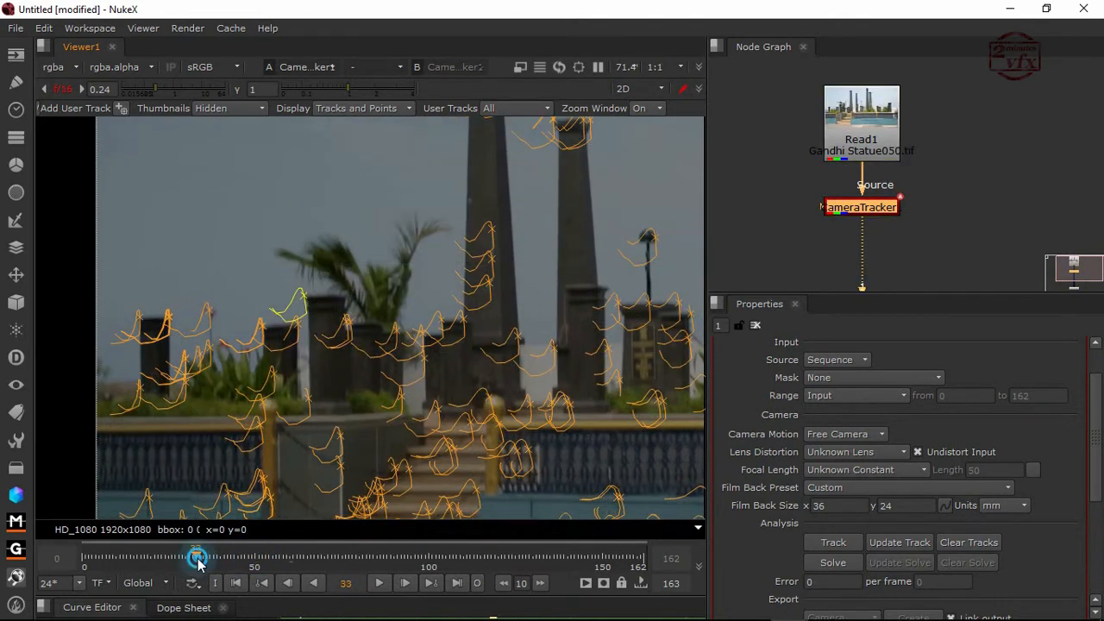
drag(197, 559, 118, 559)
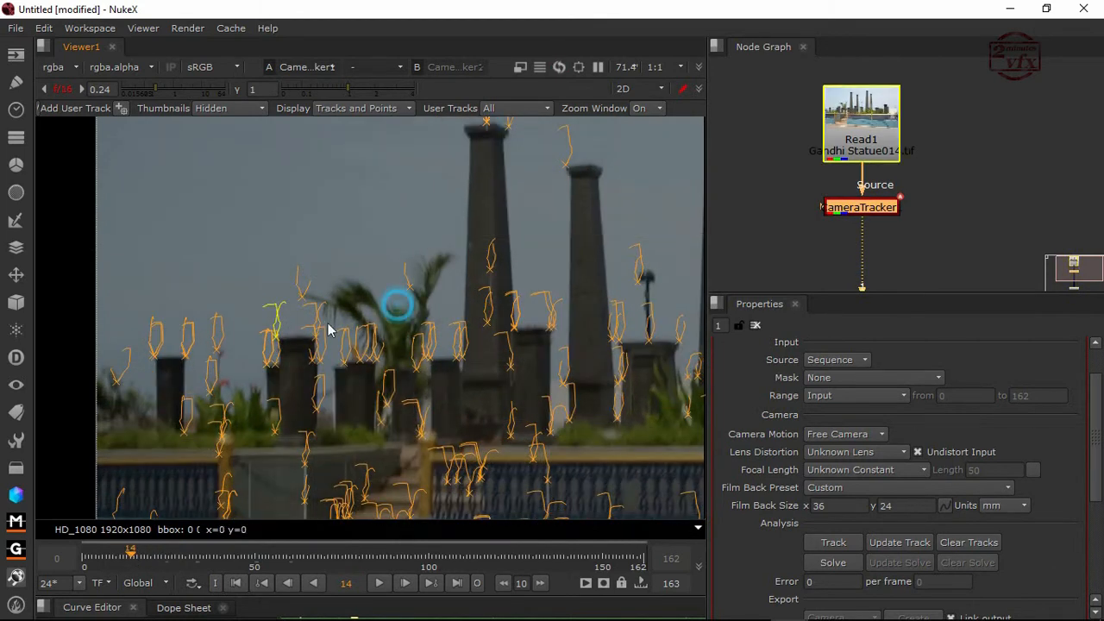
right_click(328, 331)
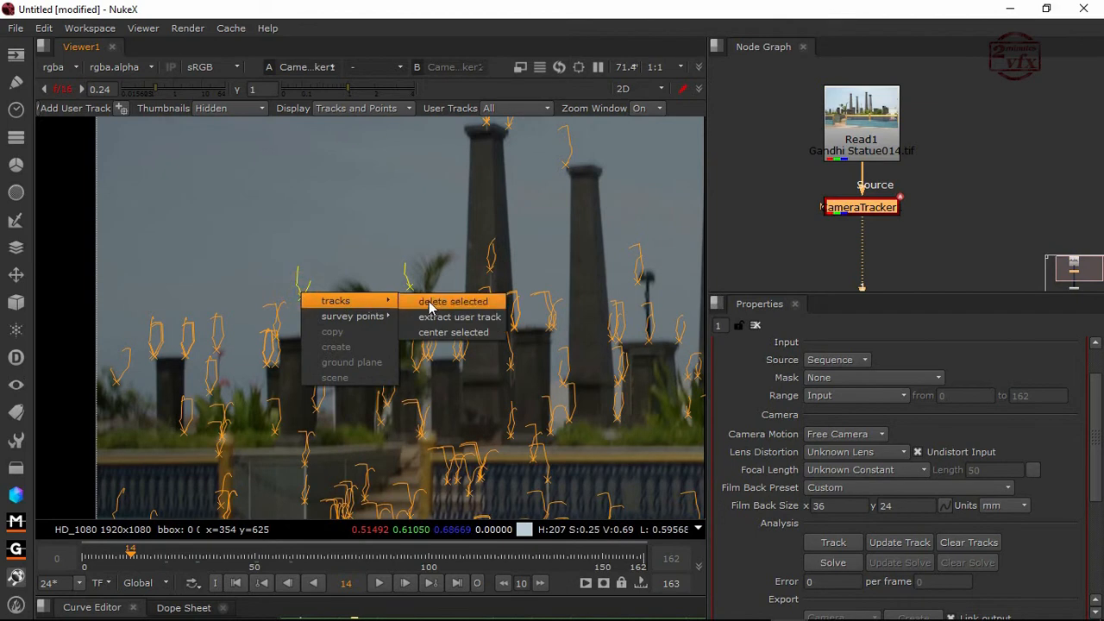
click(452, 300)
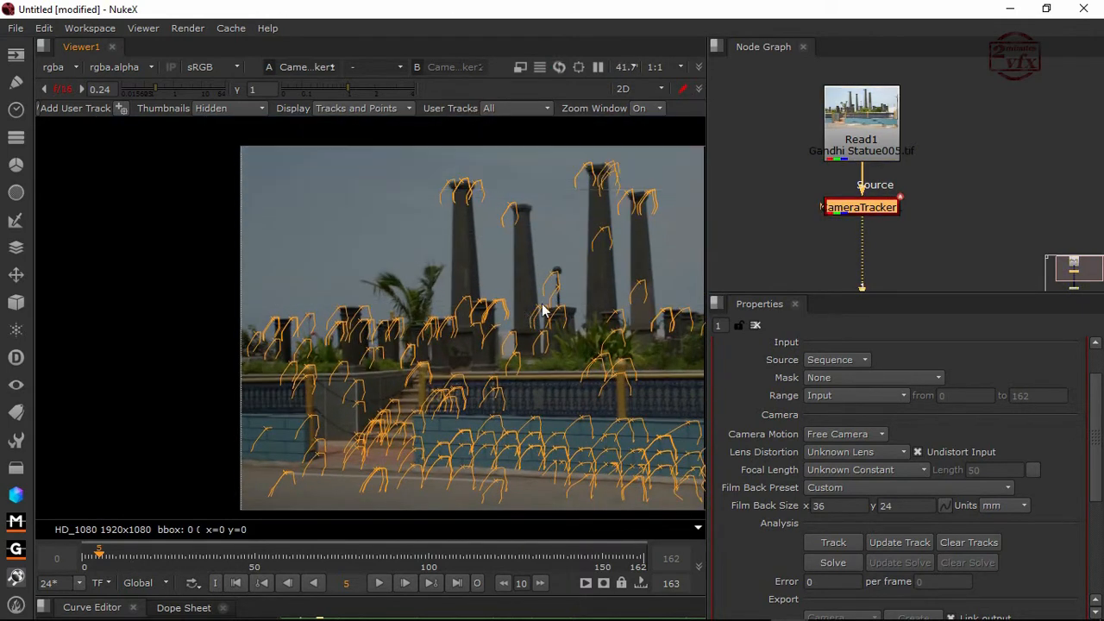
- Run Solve in the CameraTracker Analysis section on the cleaned-up tracks
scroll(down, 3)
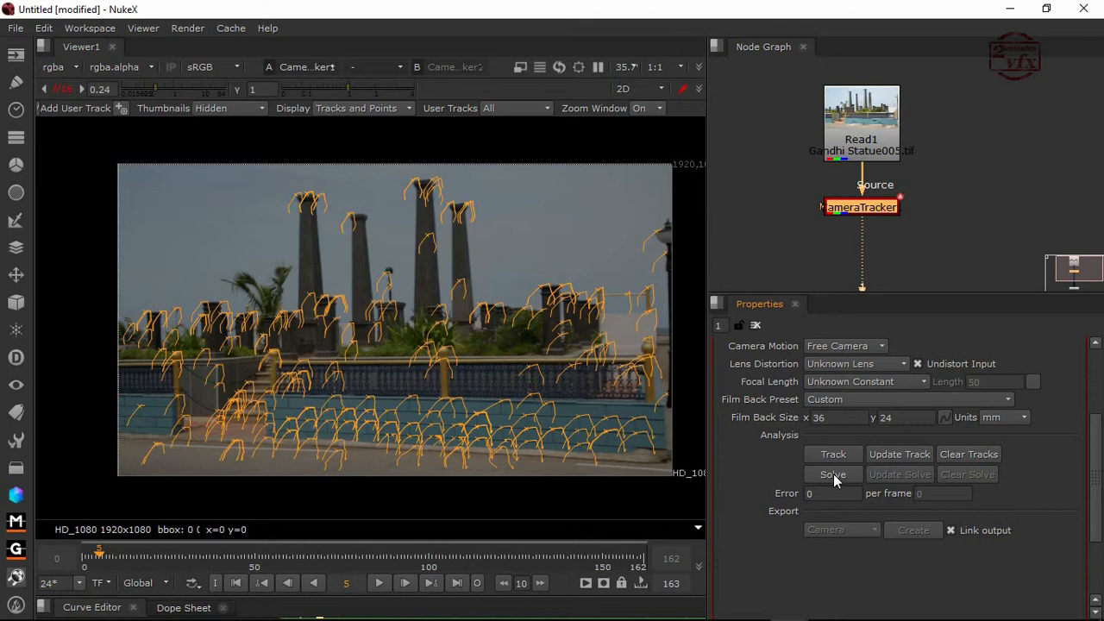
click(832, 474)
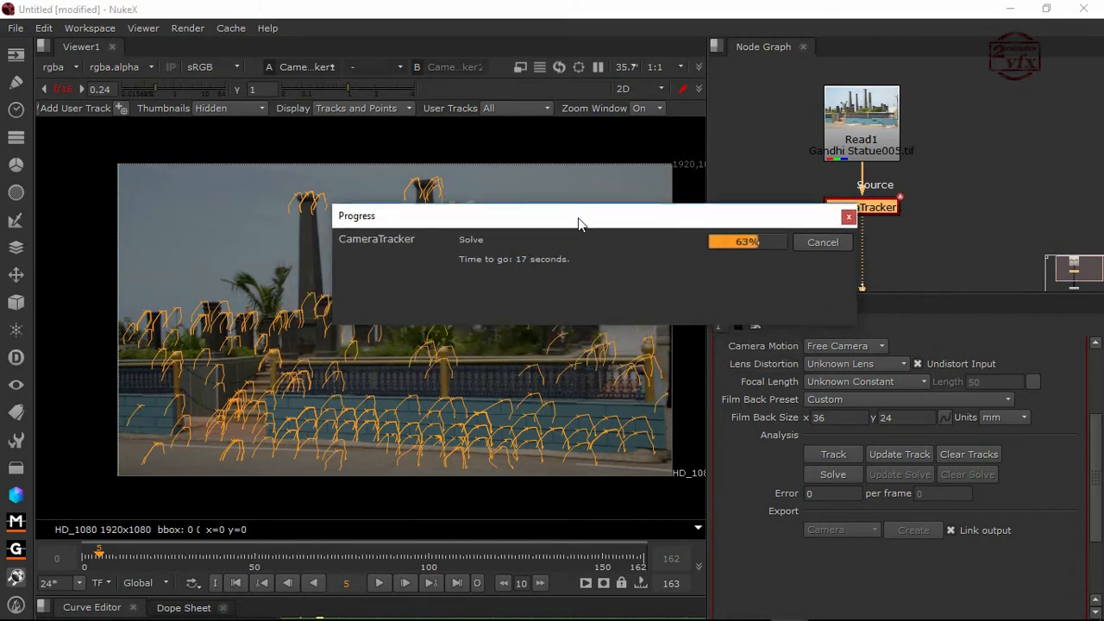
- Move the solve progress window aside while the camera solve completes at error 1.77
drag(590, 216, 473, 60)
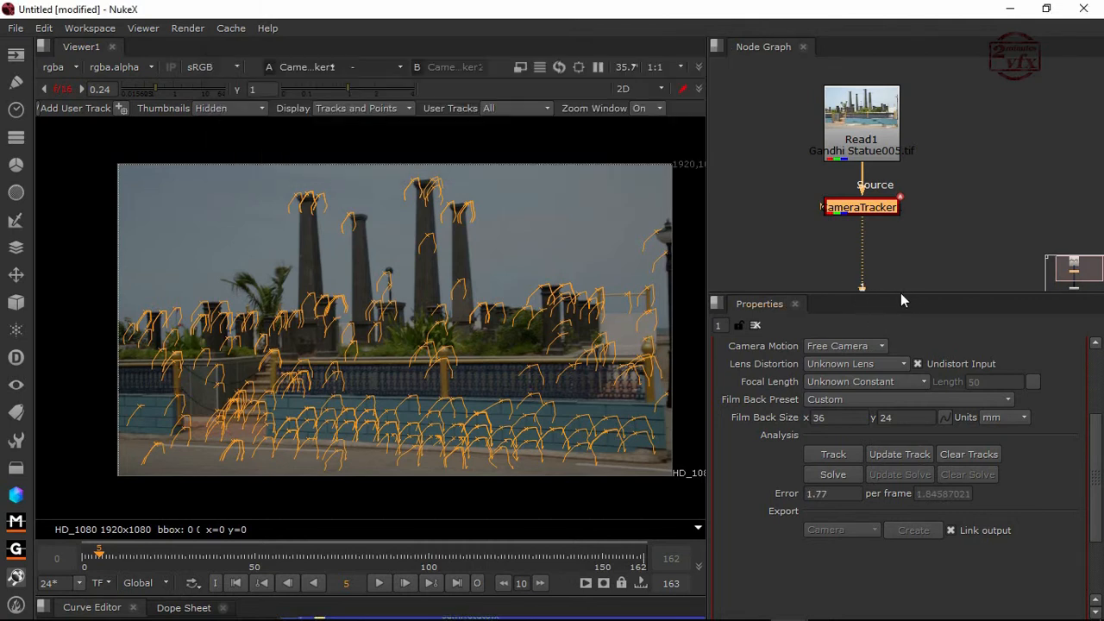
- Refresh the Viewer so solved tracks appear green for accepted and red for rejected
click(832, 475)
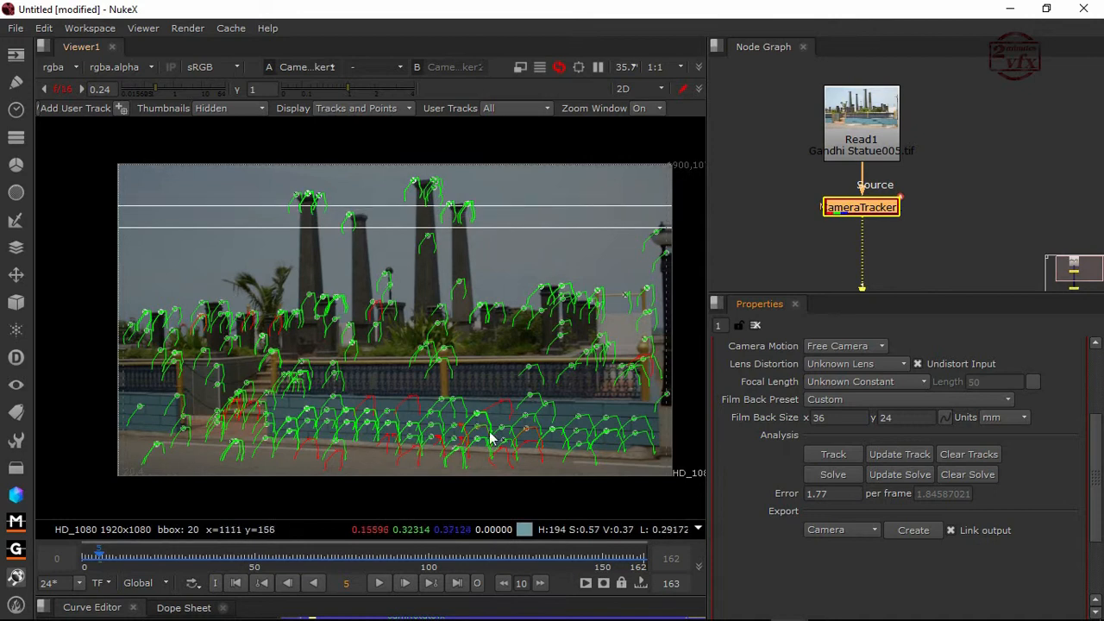
mouse_move(290, 349)
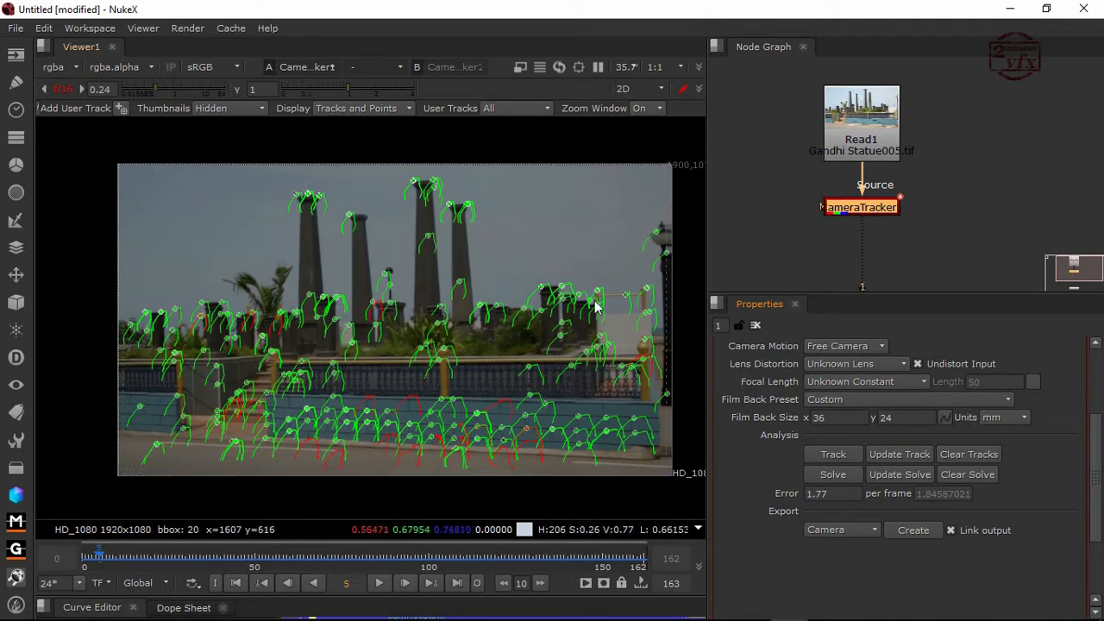
mouse_move(124, 336)
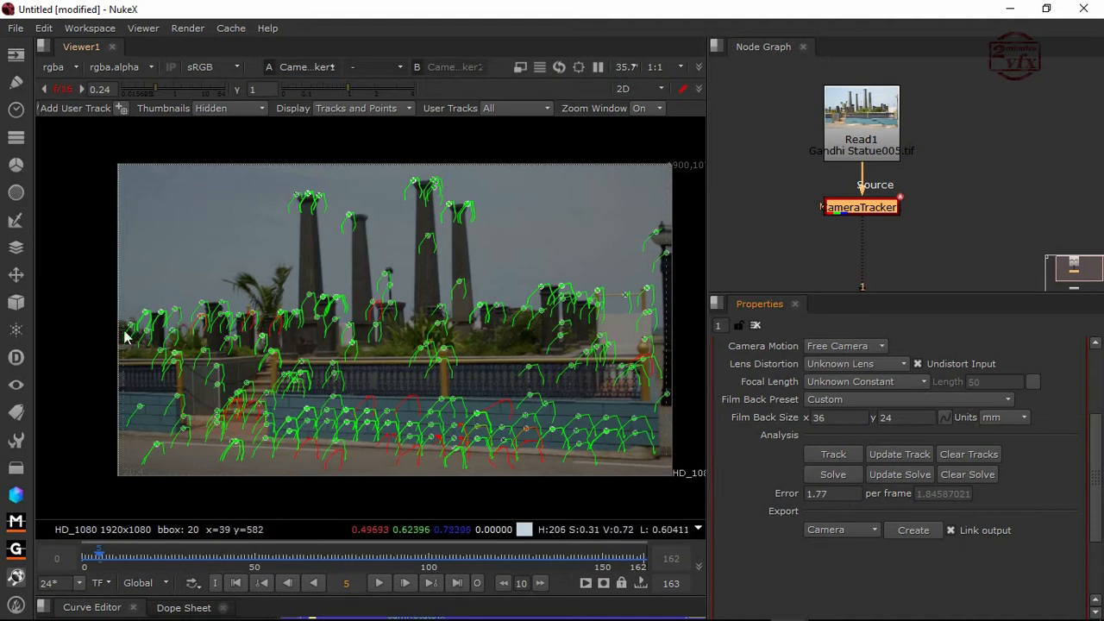
mouse_move(863, 216)
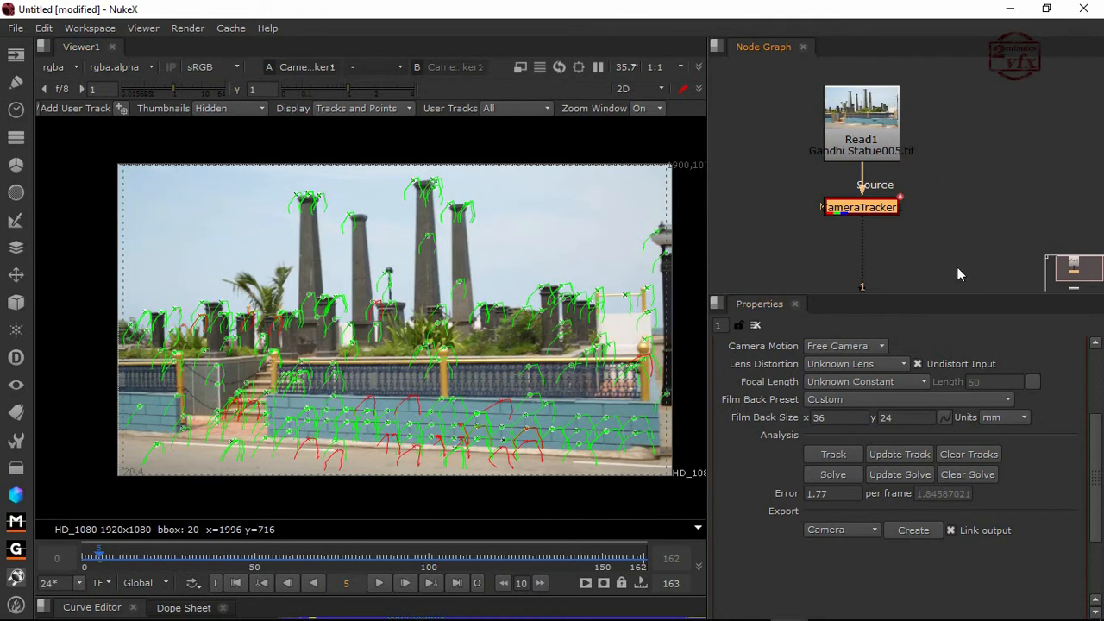
- Delete all unsolved tracks with no 3D point and confirm the deletion
double_click(860, 207)
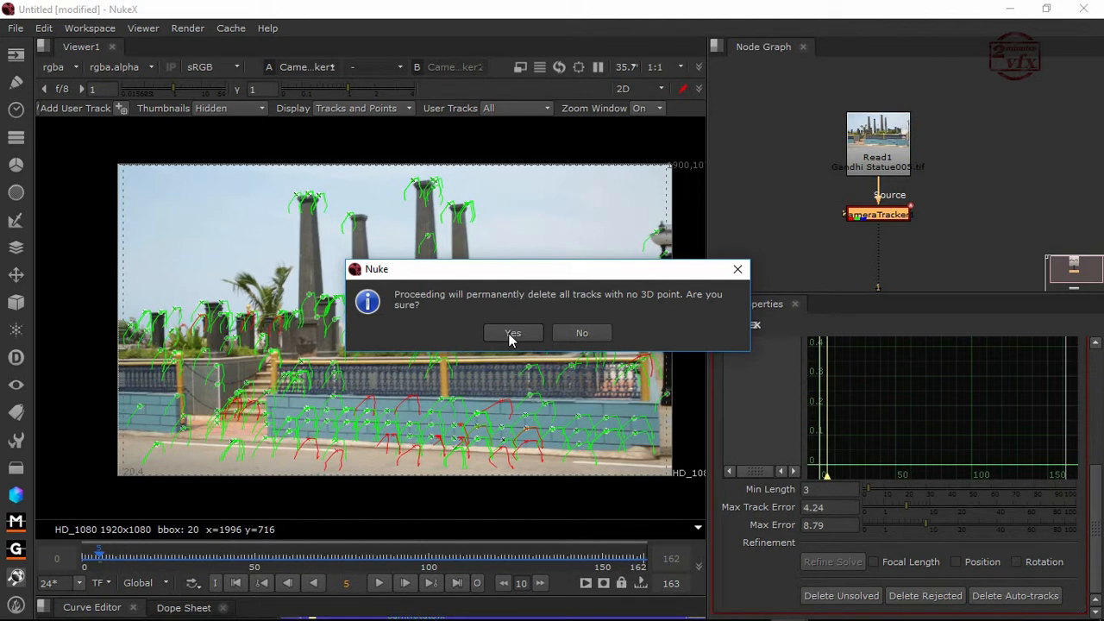
click(513, 333)
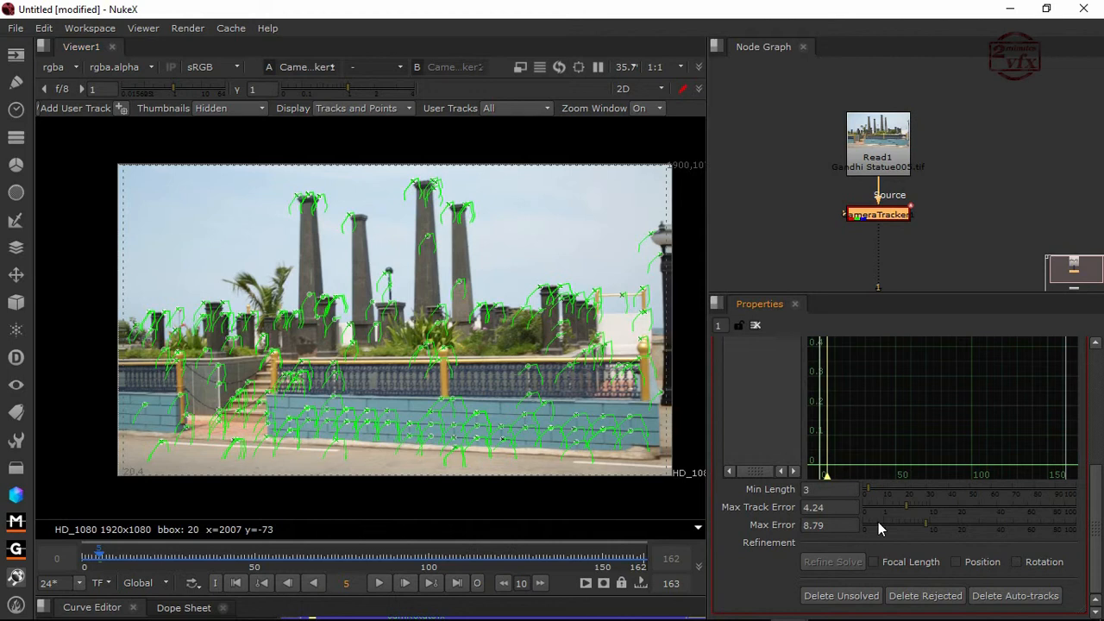
mouse_move(601, 328)
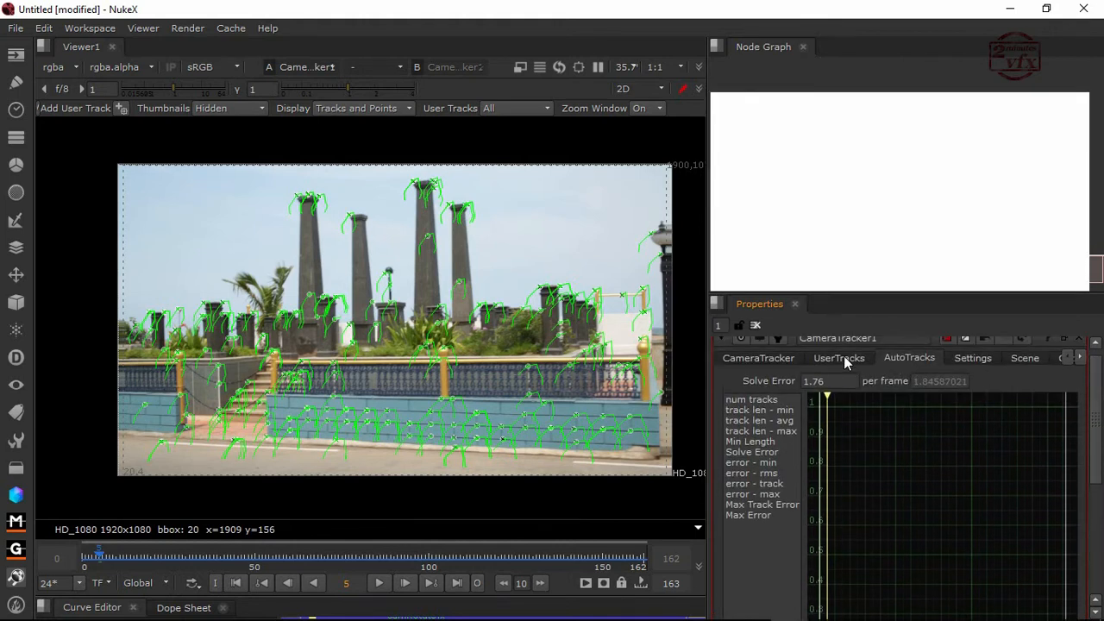
- Show the CameraTracker's UserTracks list, which is empty
click(839, 357)
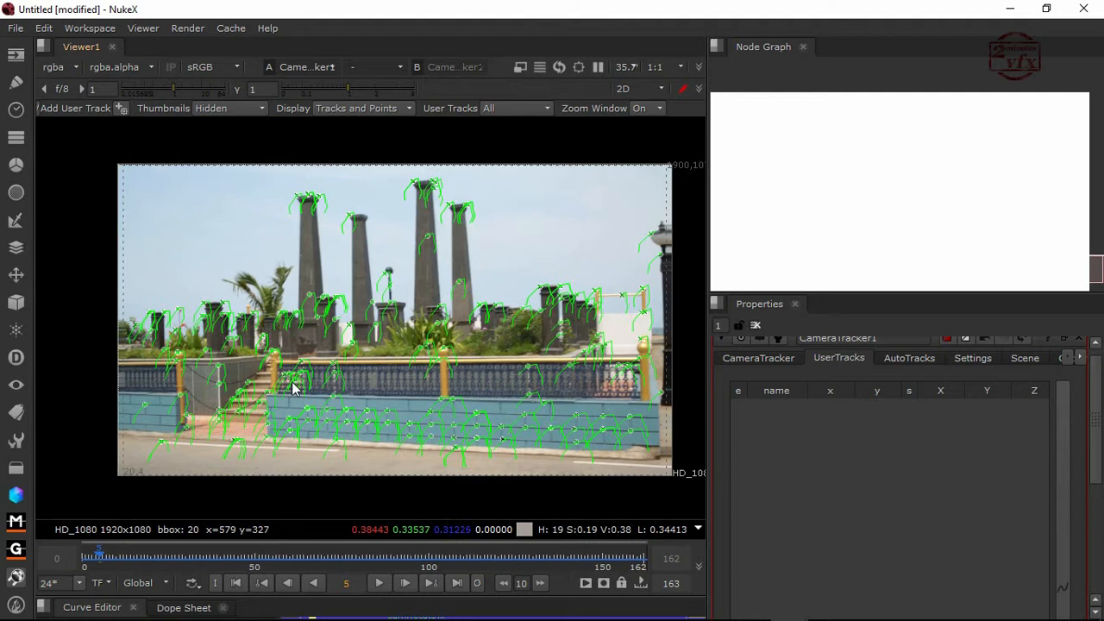
mouse_move(532, 411)
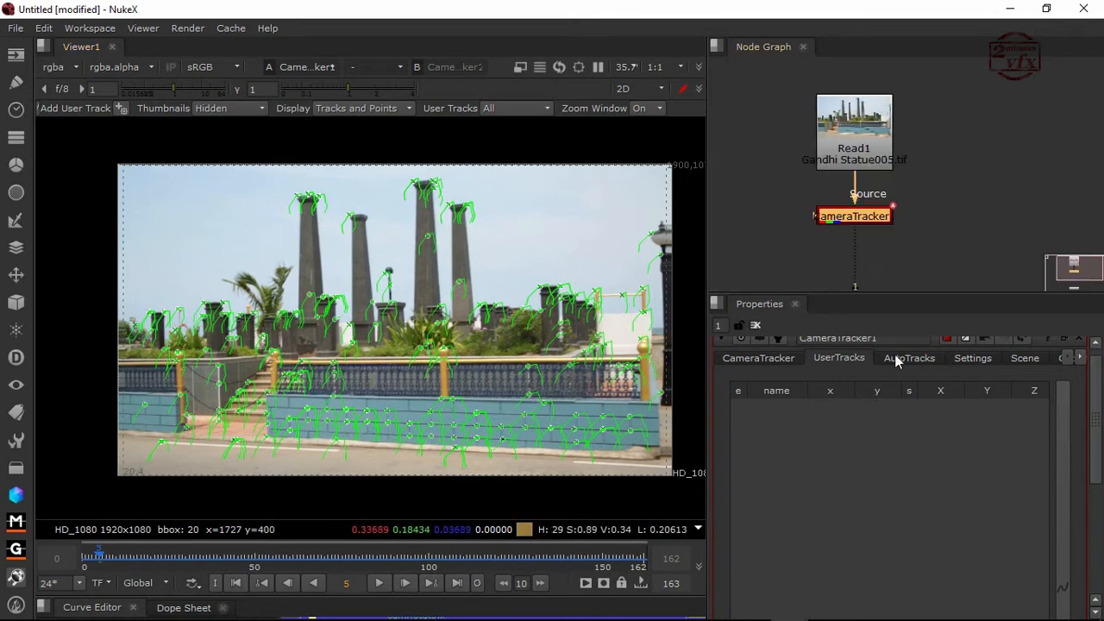
mouse_move(1098, 421)
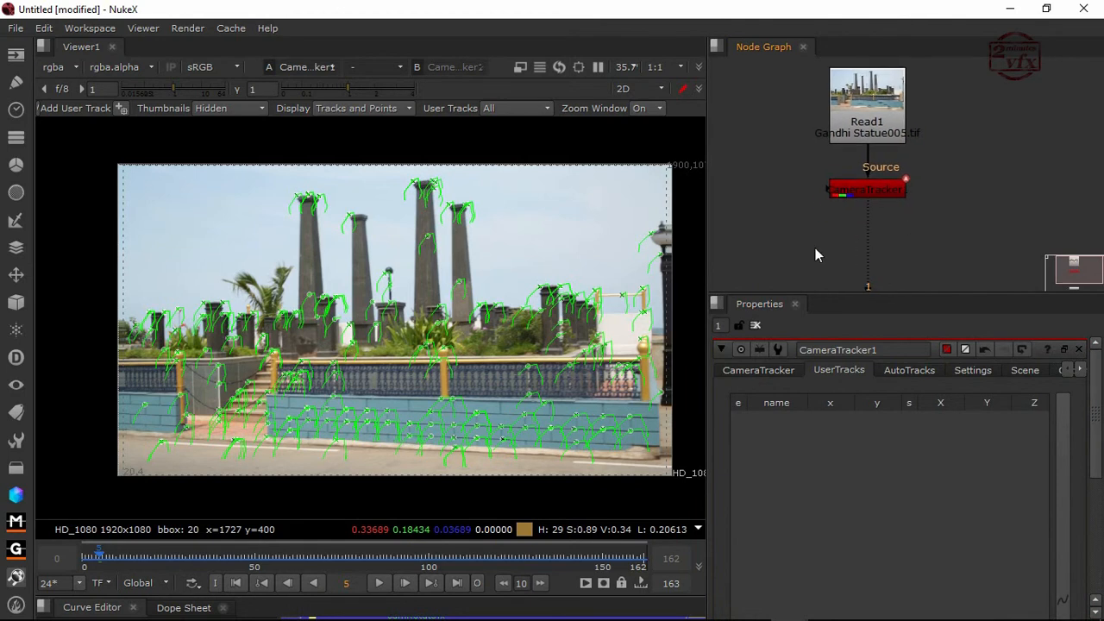
mouse_move(918, 225)
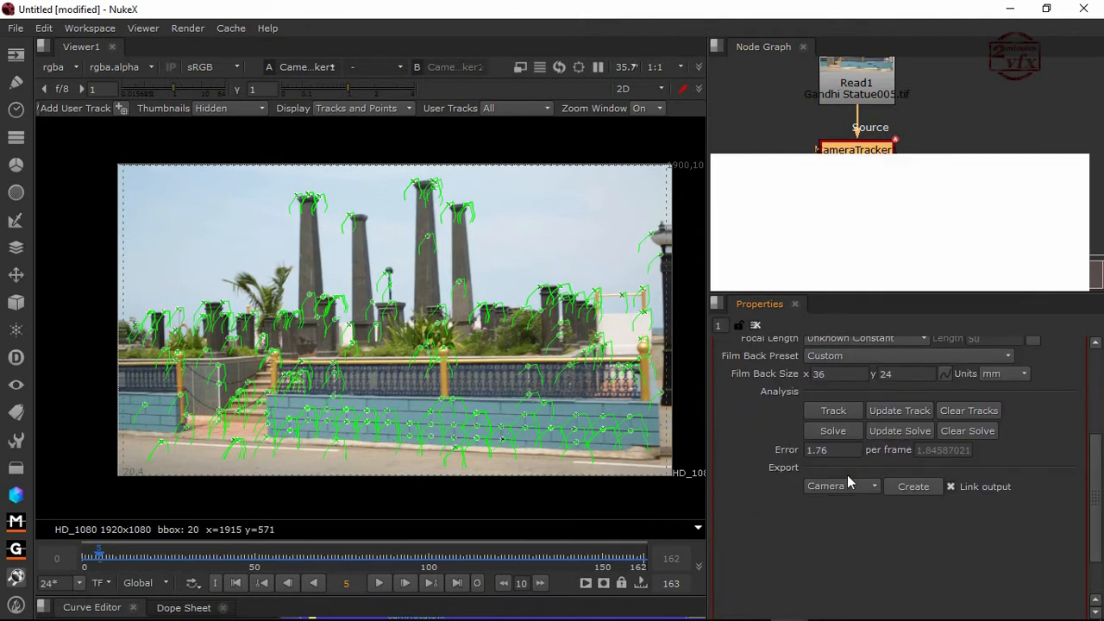
- Set the CameraTracker export type to Scene+ and create the node setup
click(842, 487)
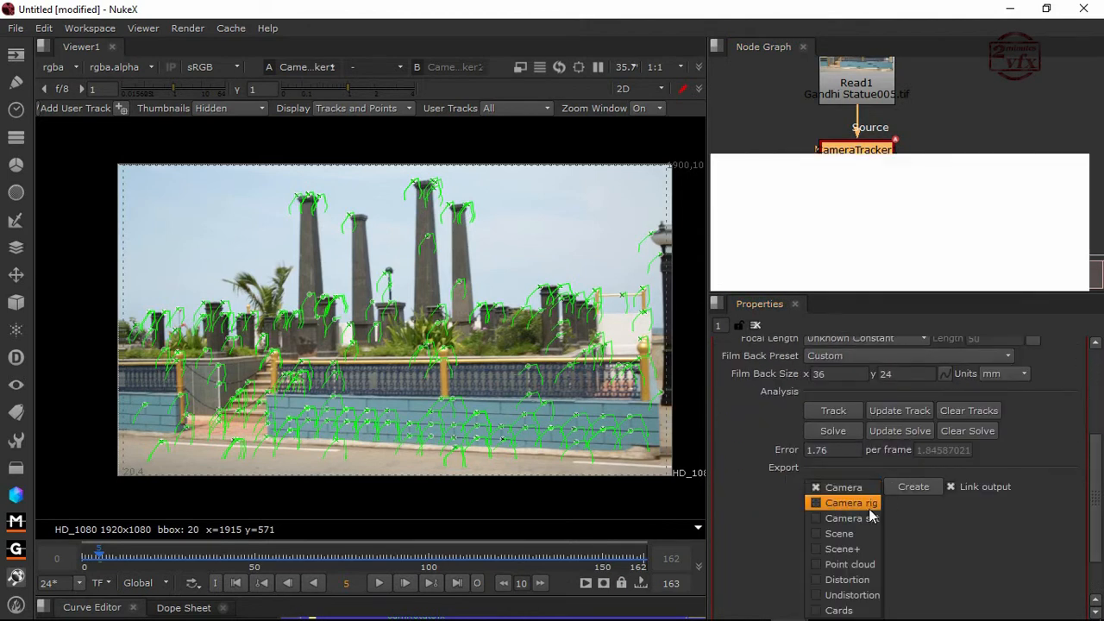
mouse_move(849, 564)
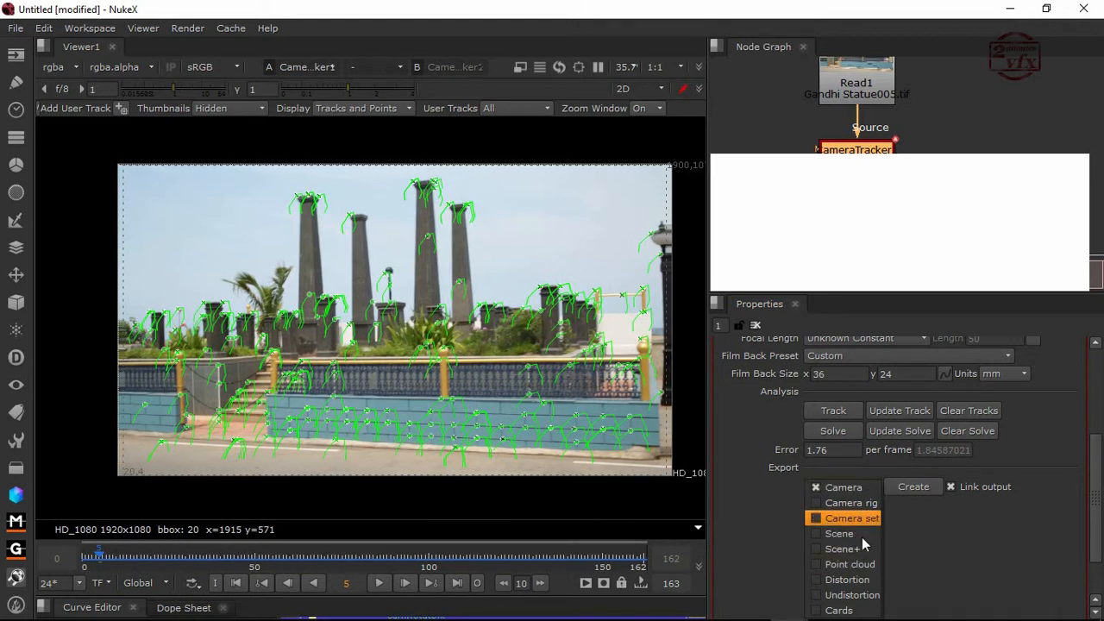
click(913, 487)
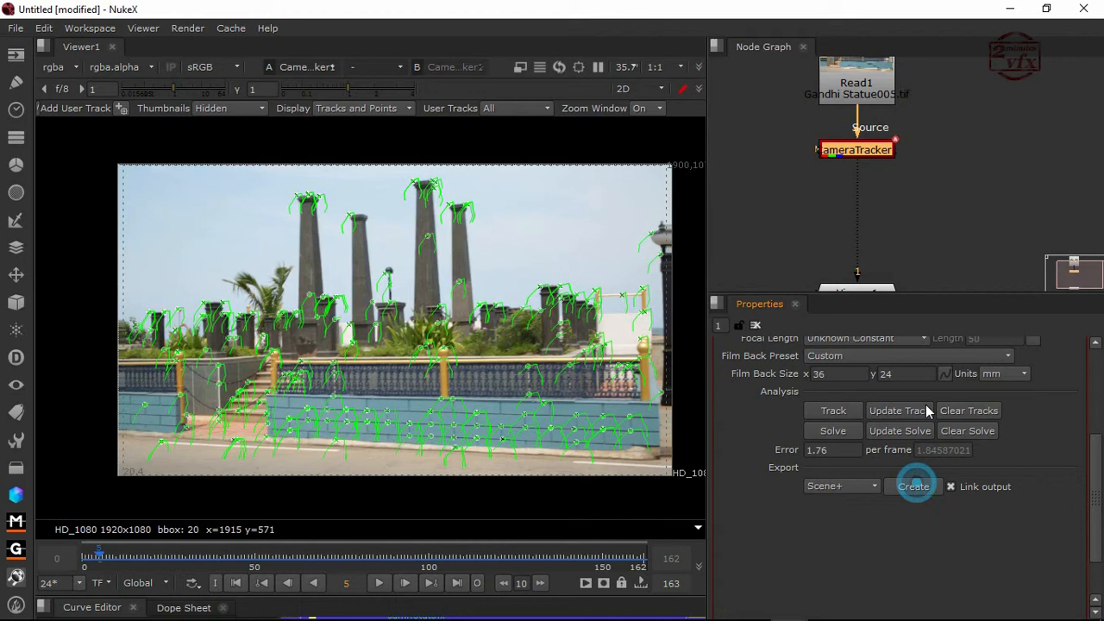
click(915, 487)
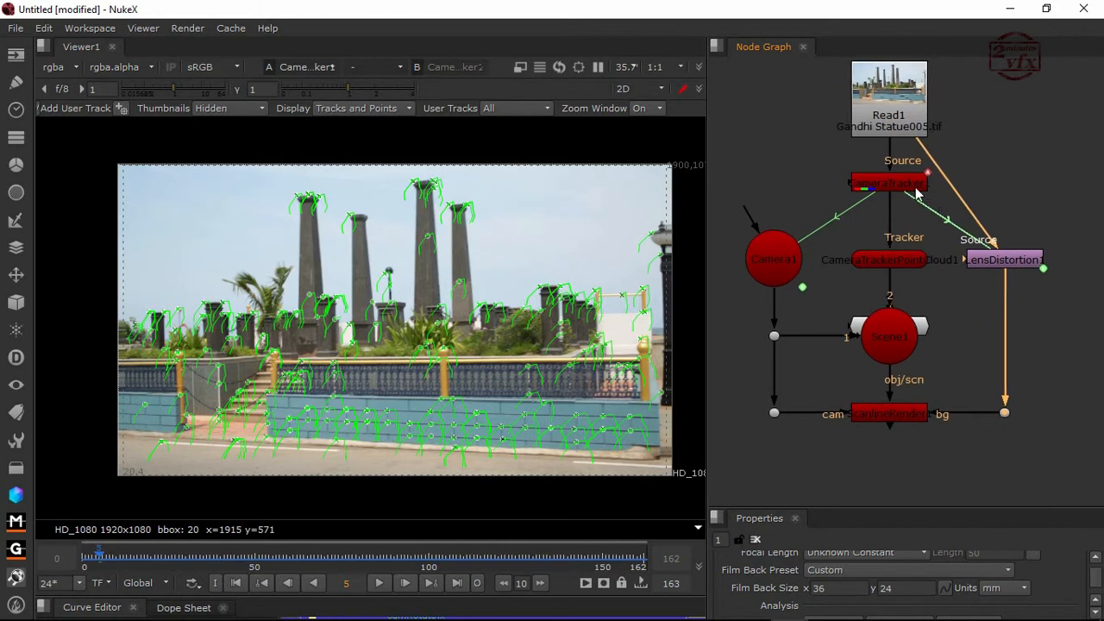
mouse_move(849, 221)
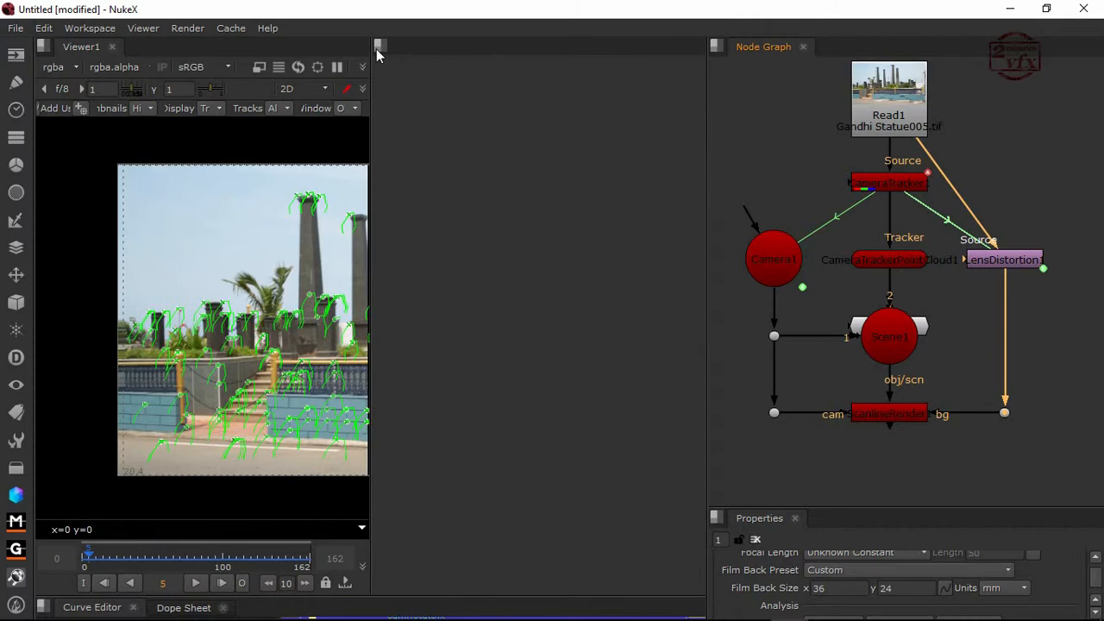
- Create Viewer2 on the Scene node and reconnect Viewer1 to the ScanlineRender output
click(380, 47)
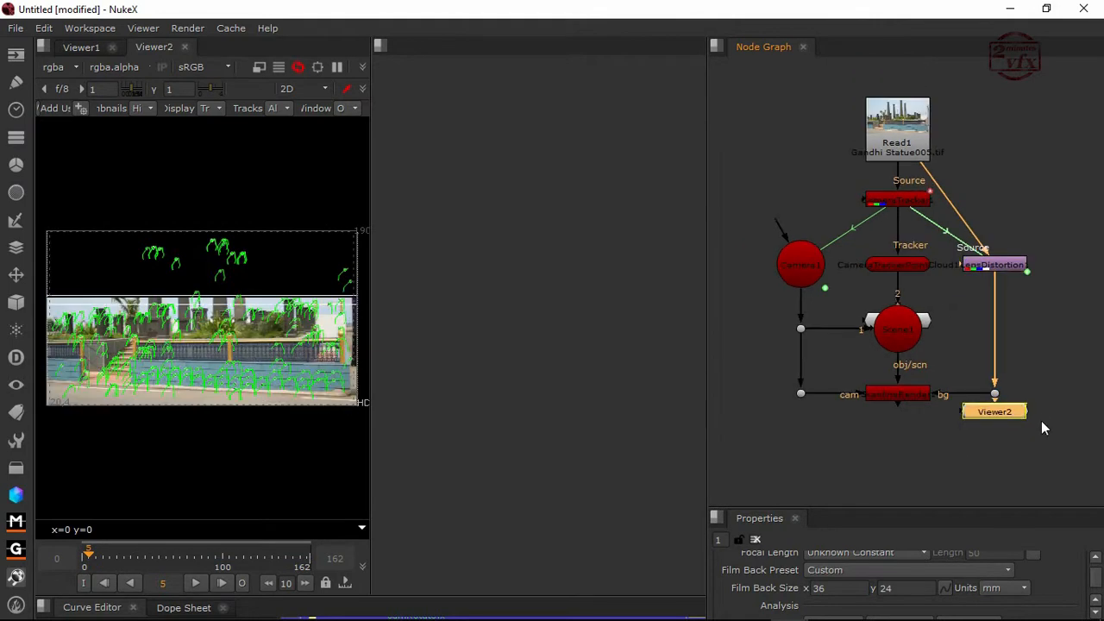
drag(993, 410, 944, 473)
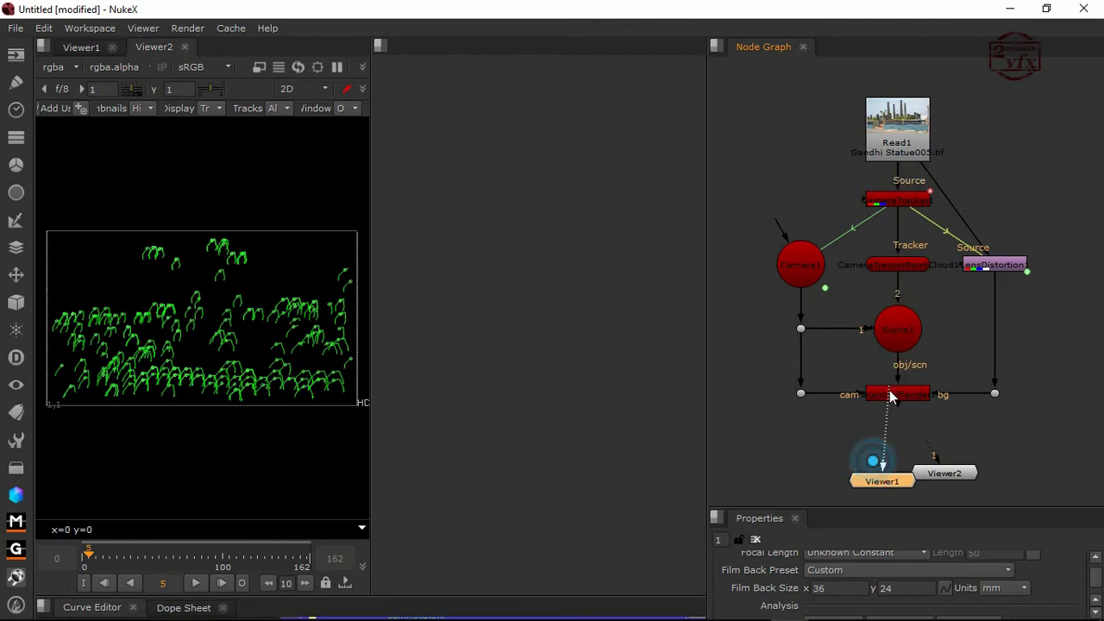
drag(946, 473, 997, 459)
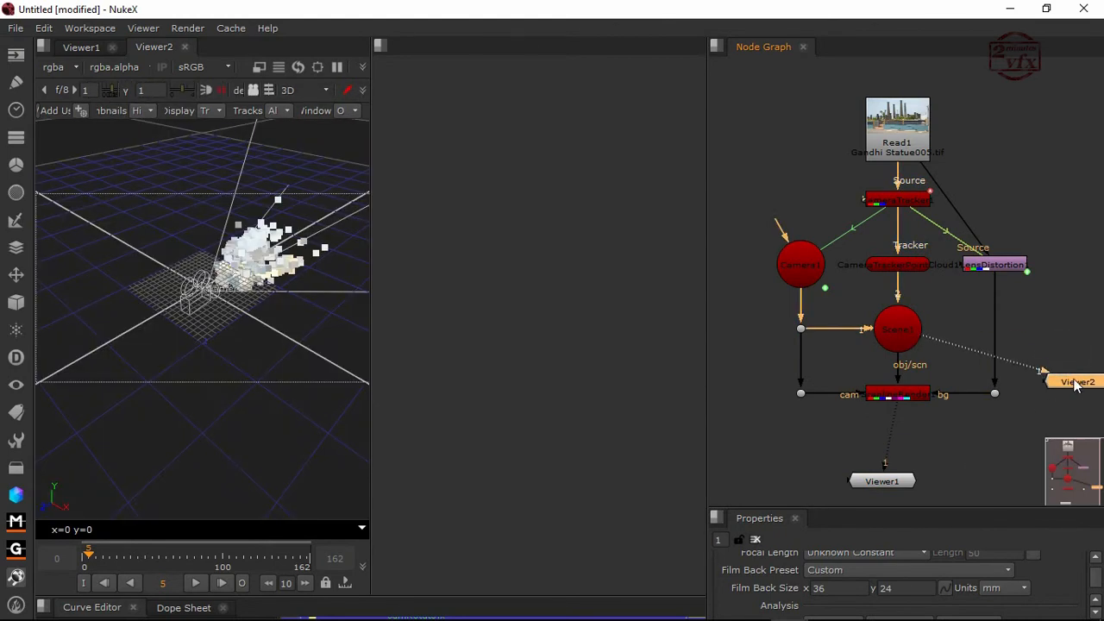
drag(1077, 381, 1073, 328)
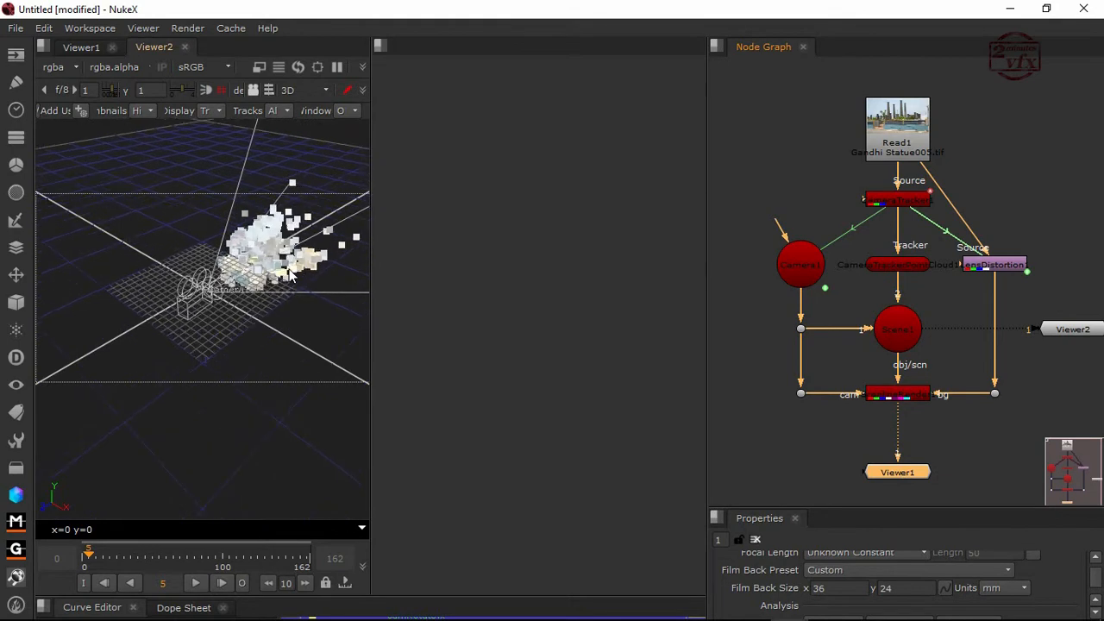
click(380, 45)
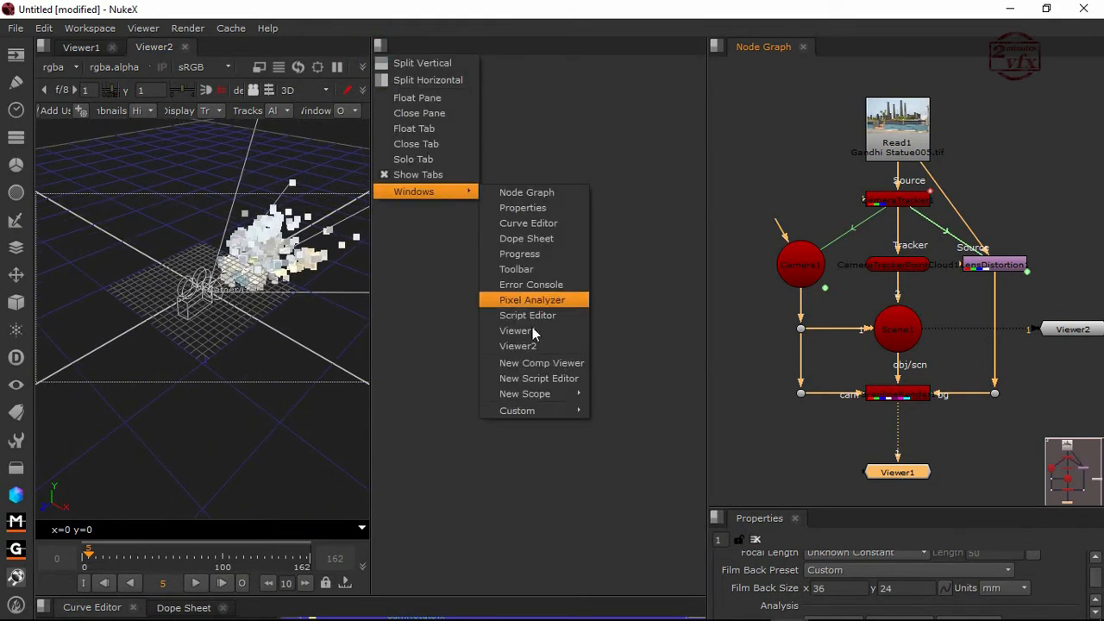
mouse_move(518, 345)
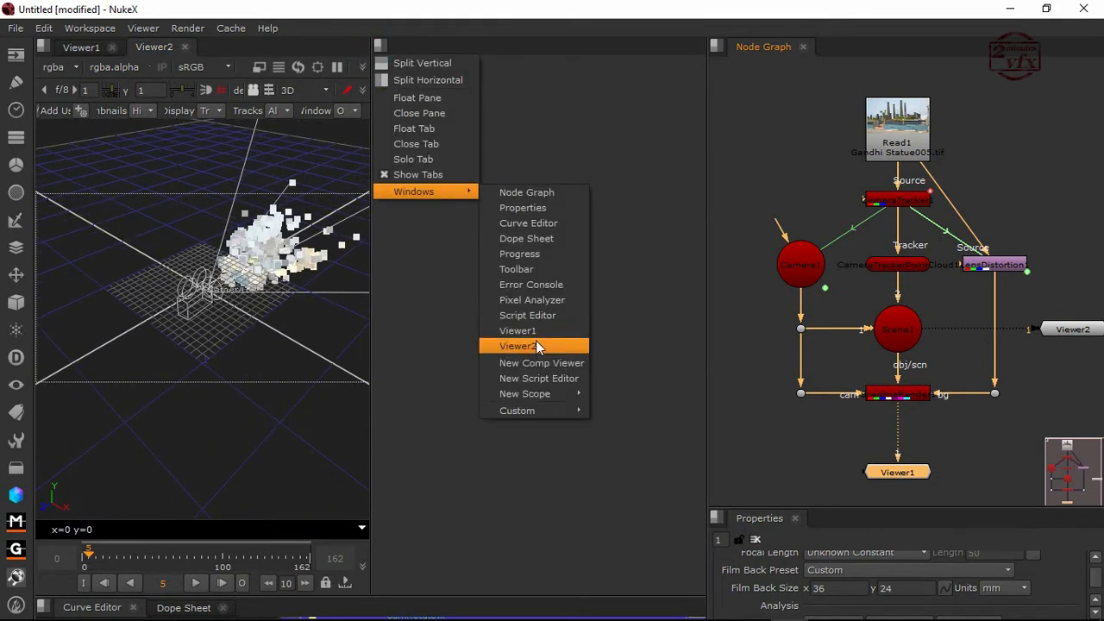
- Place Viewer2 in the empty pane and orbit its 3D point cloud and camera
click(517, 345)
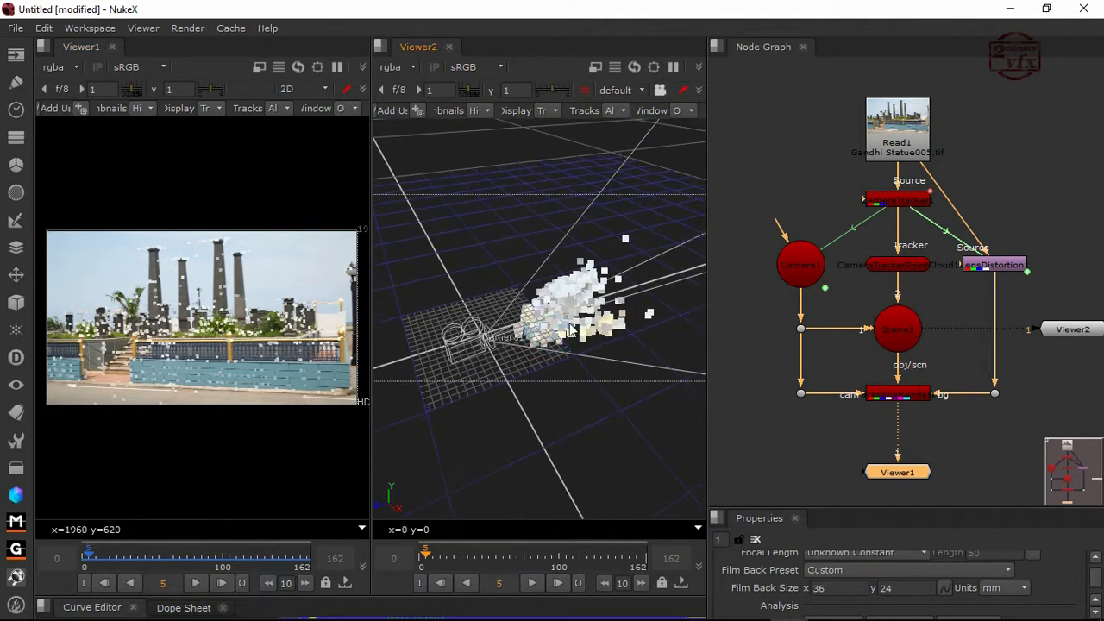
drag(570, 332, 535, 289)
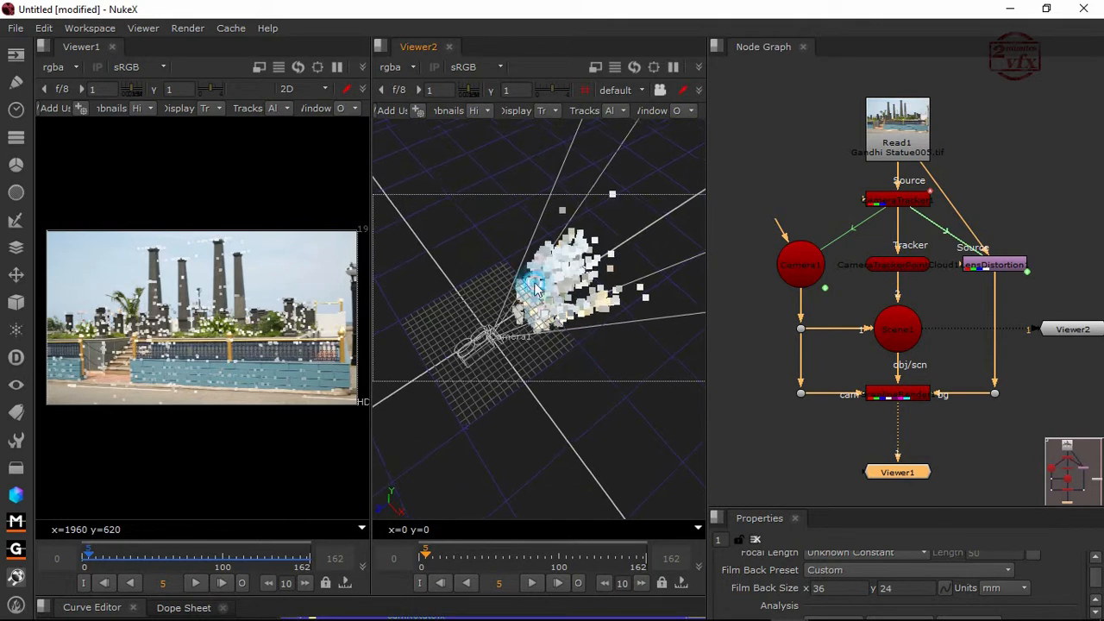
drag(535, 293, 573, 325)
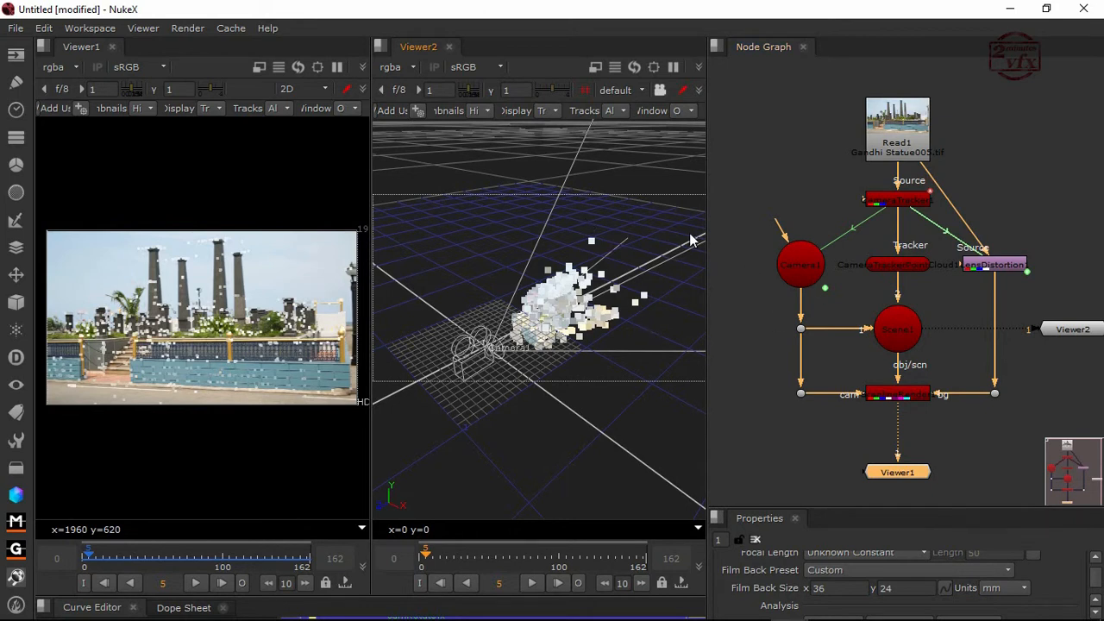
mouse_move(745, 262)
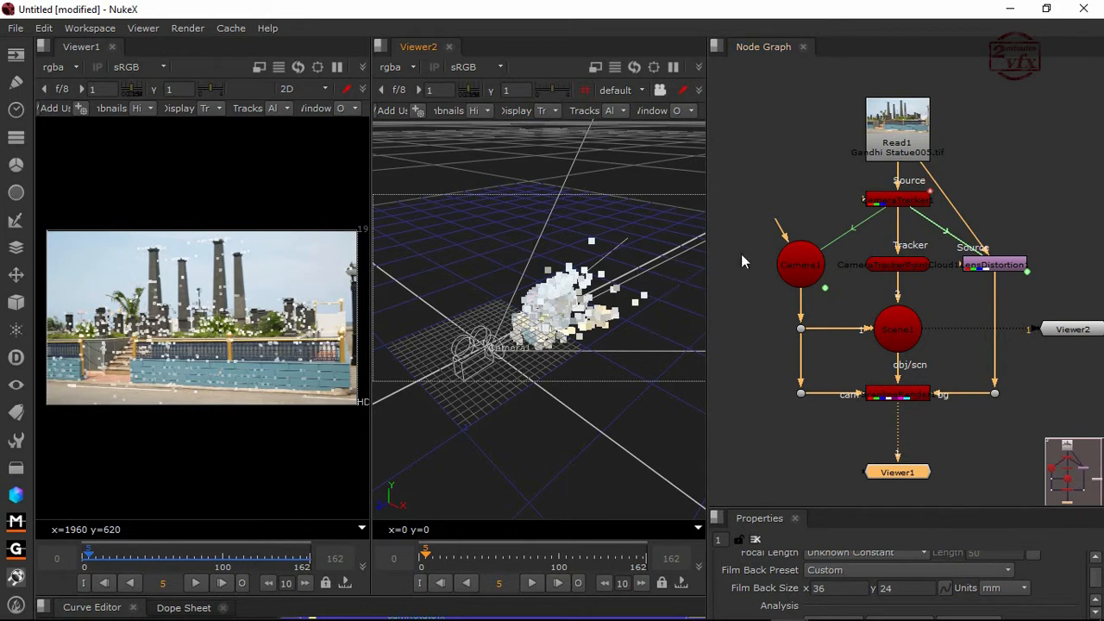
mouse_move(725, 266)
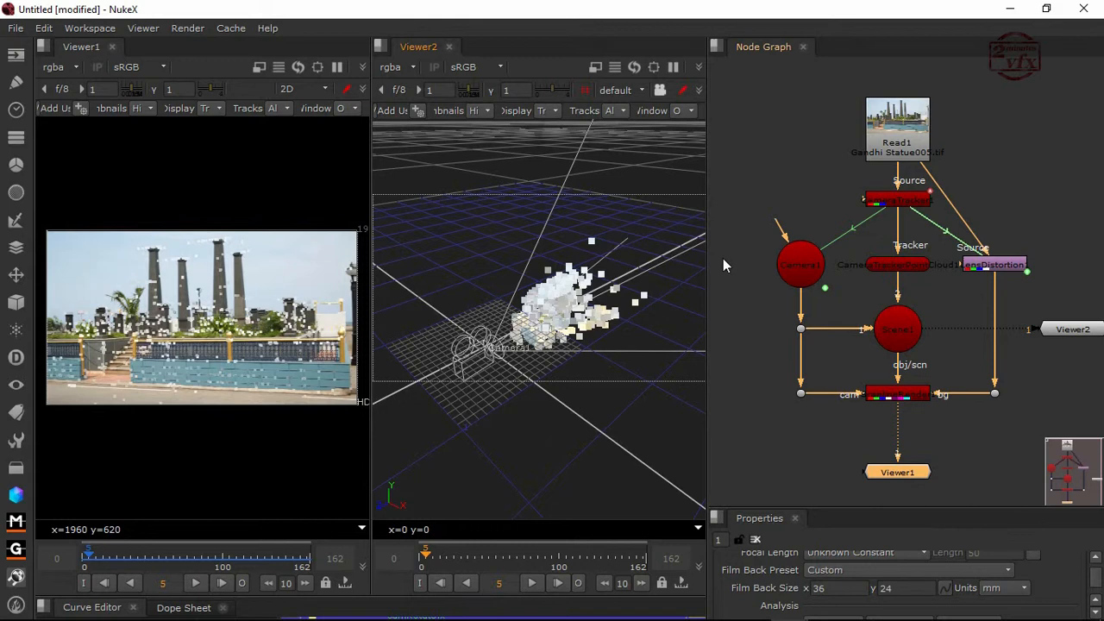